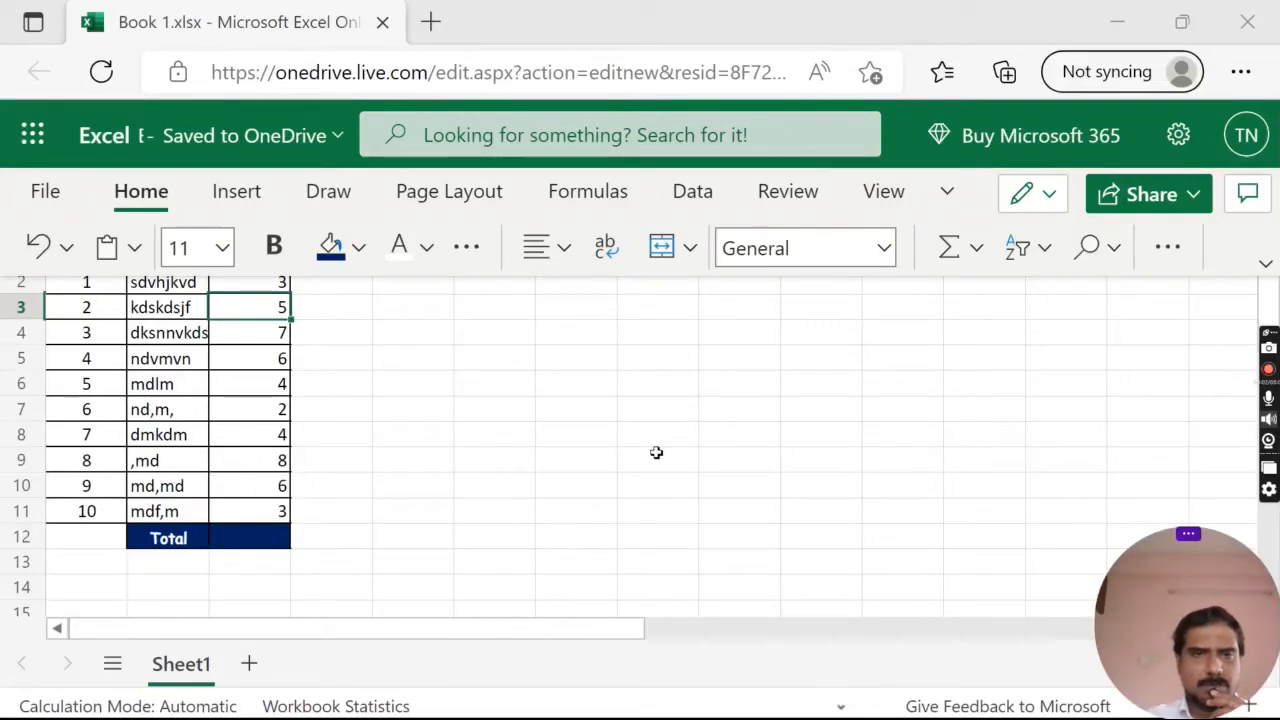
- Review the SNO, DESC and AMOUNT headings and the ten amount values C2 through C11
left_click(412, 434)
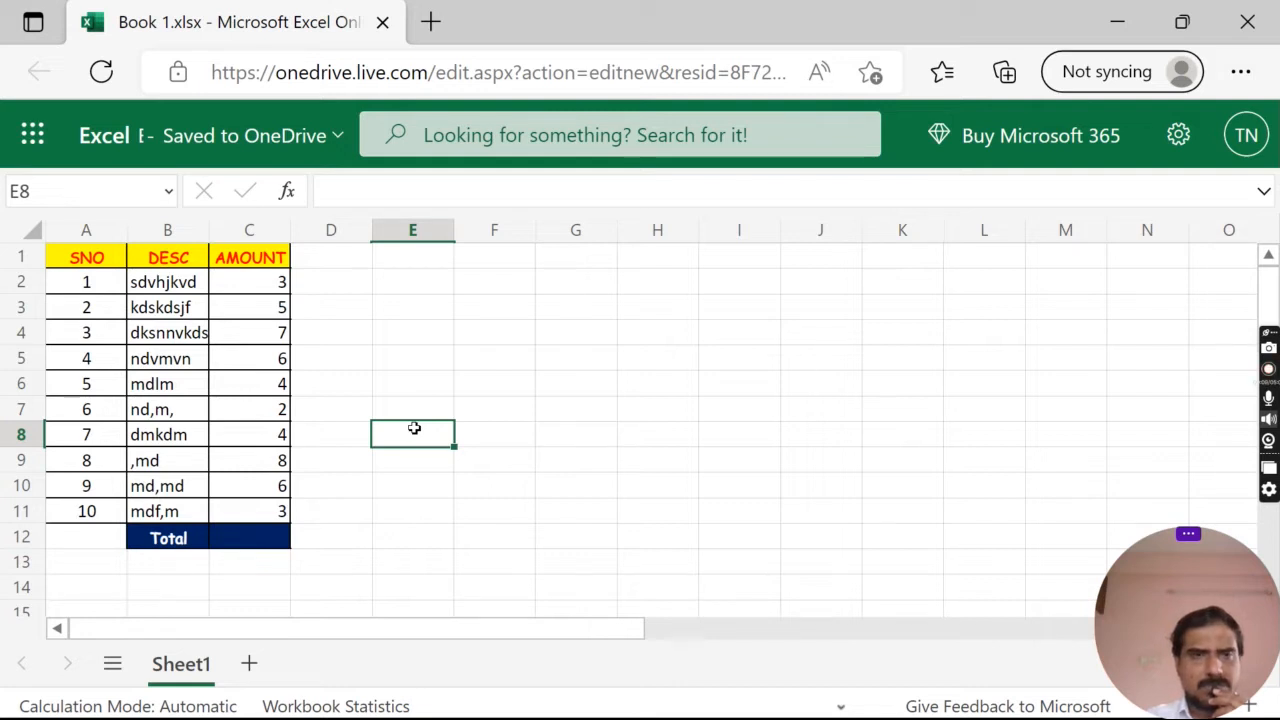
mouse_move(336, 364)
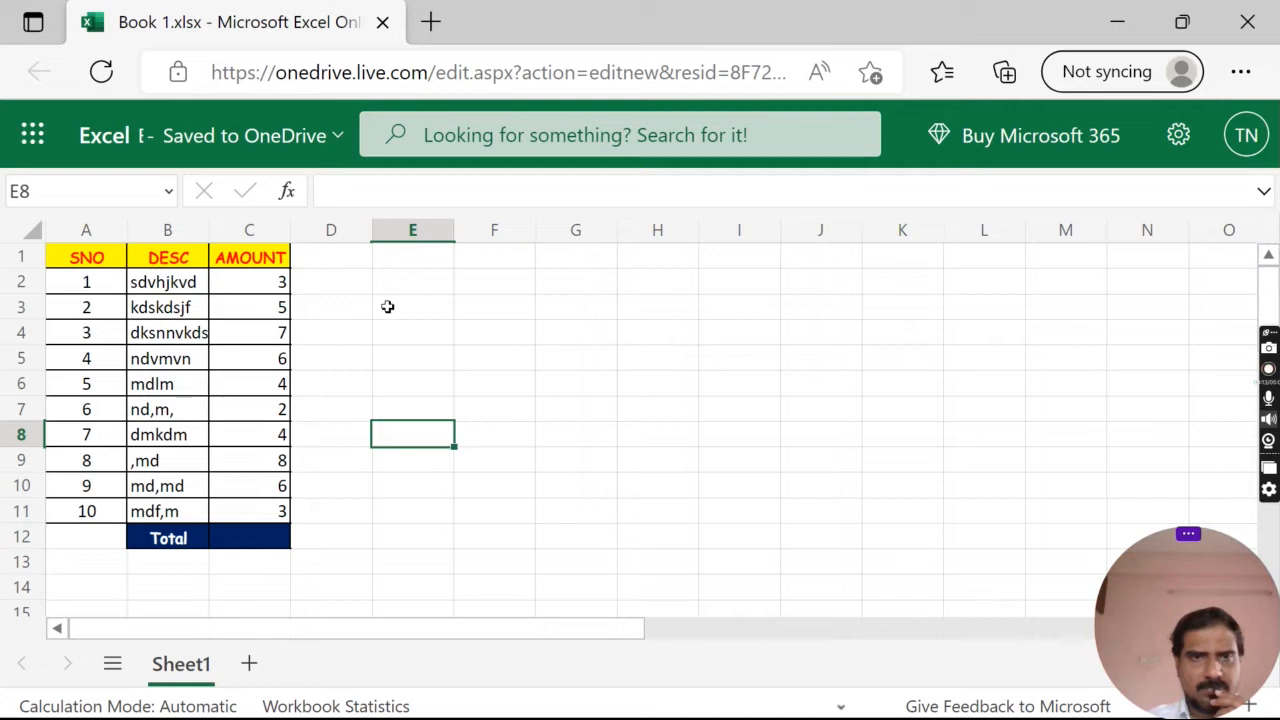
mouse_move(348, 404)
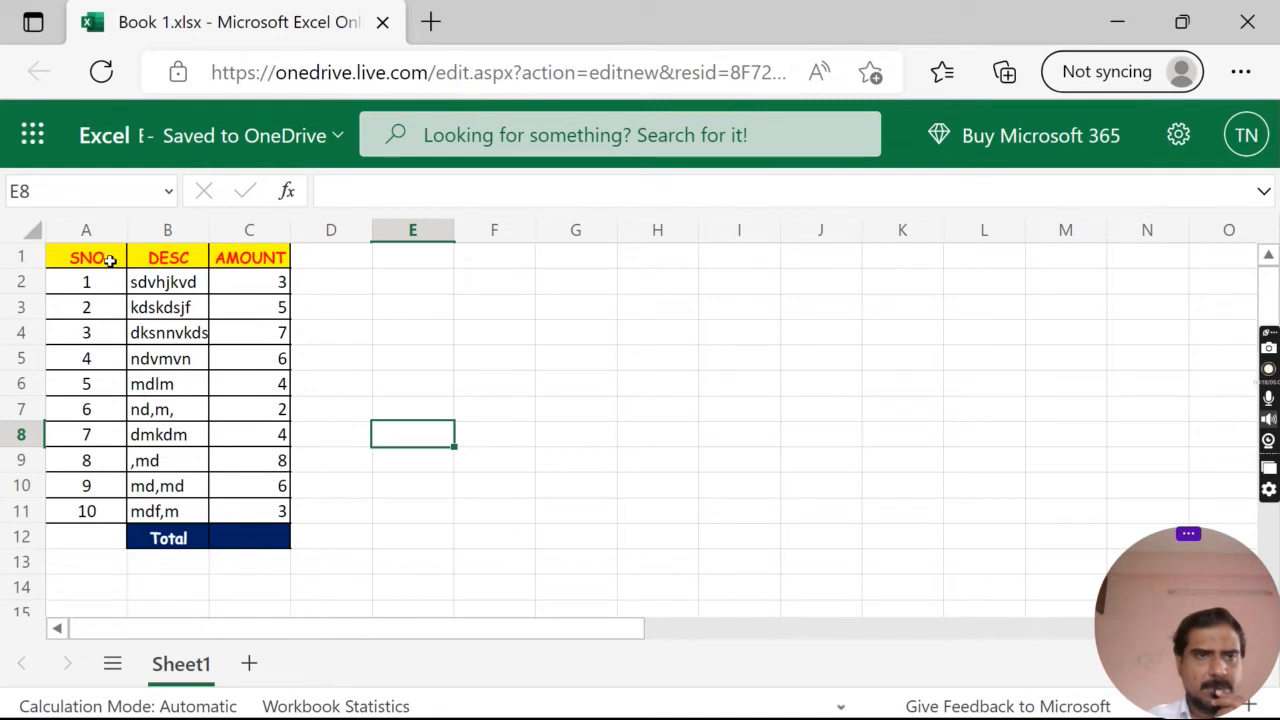
left_click(86, 256)
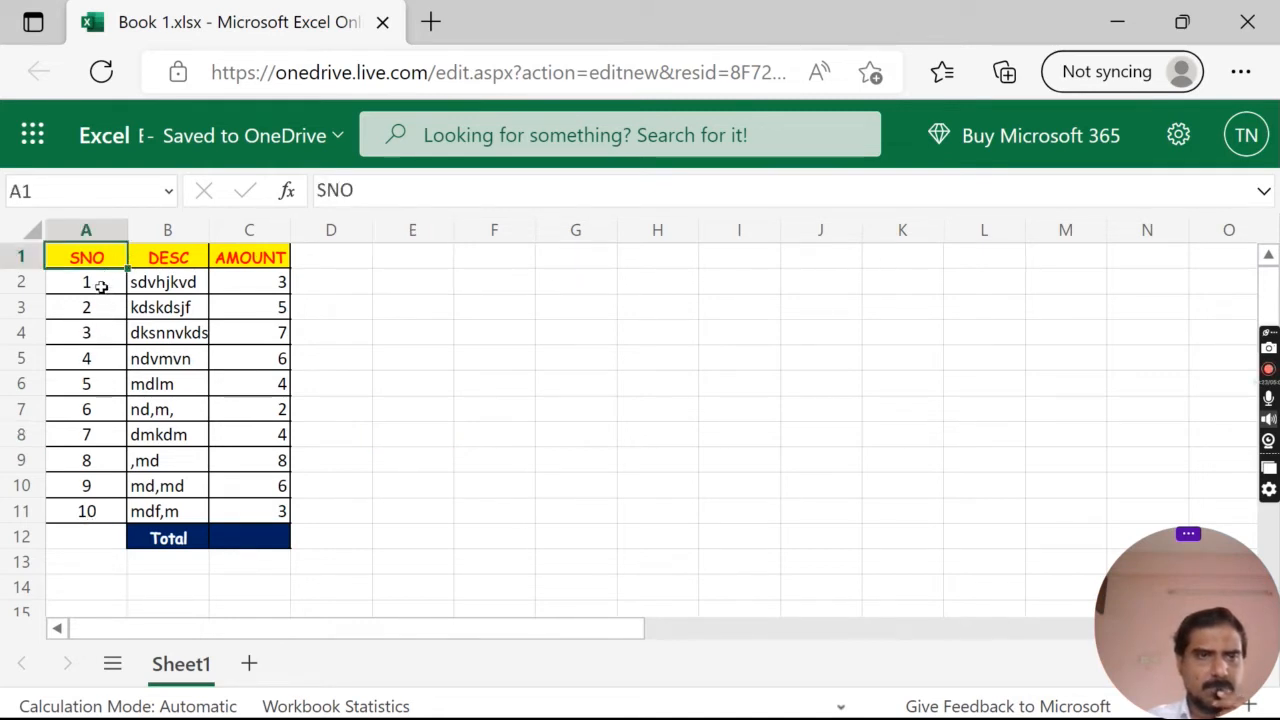
left_click(168, 256)
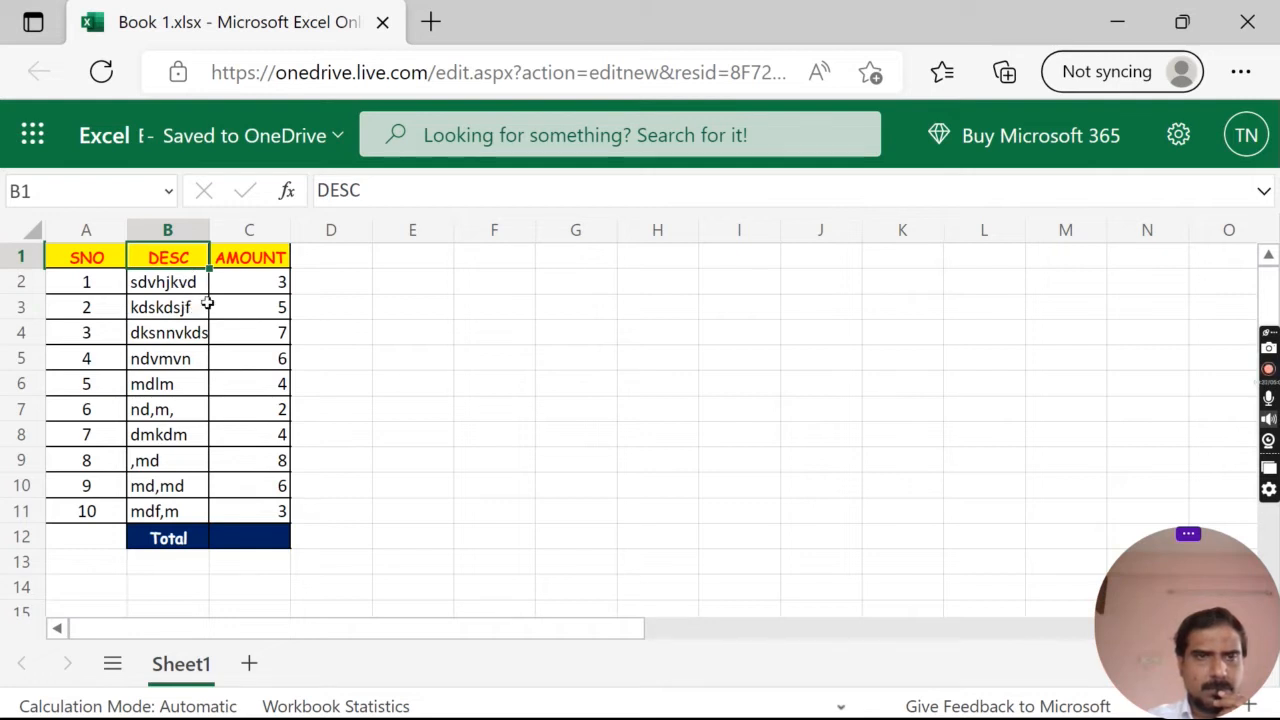
left_click(248, 256)
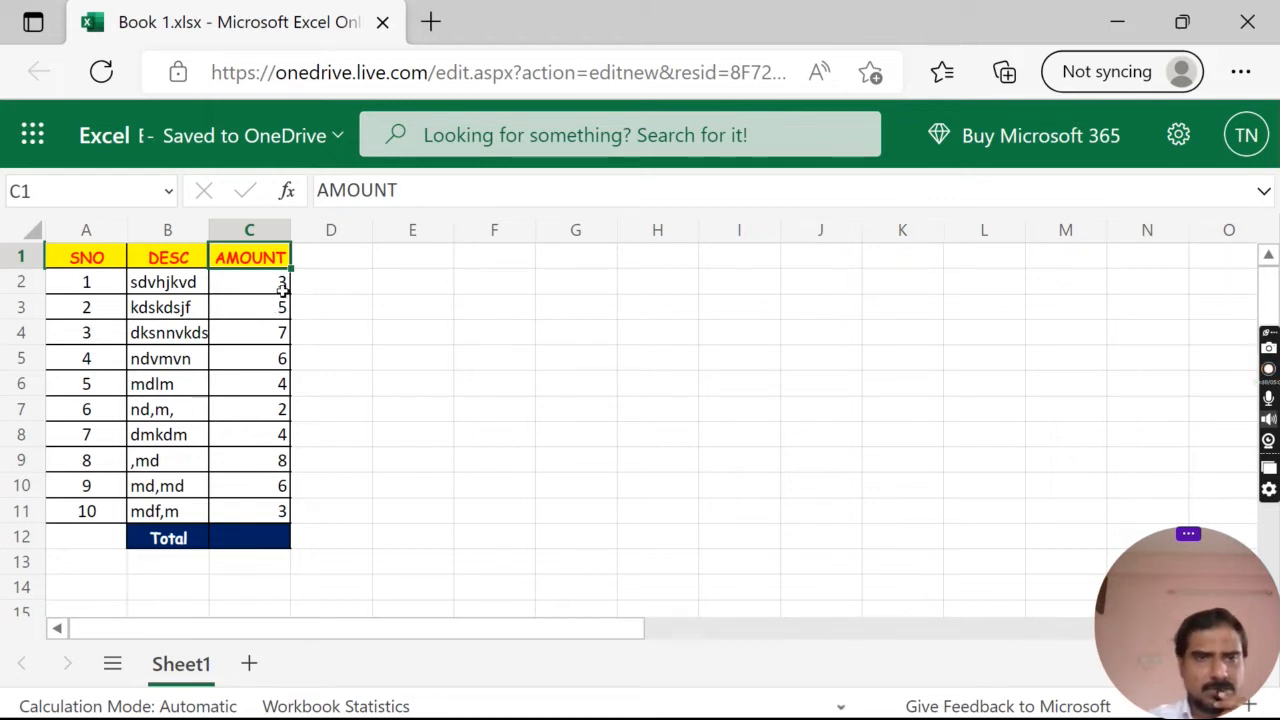
left_click(248, 332)
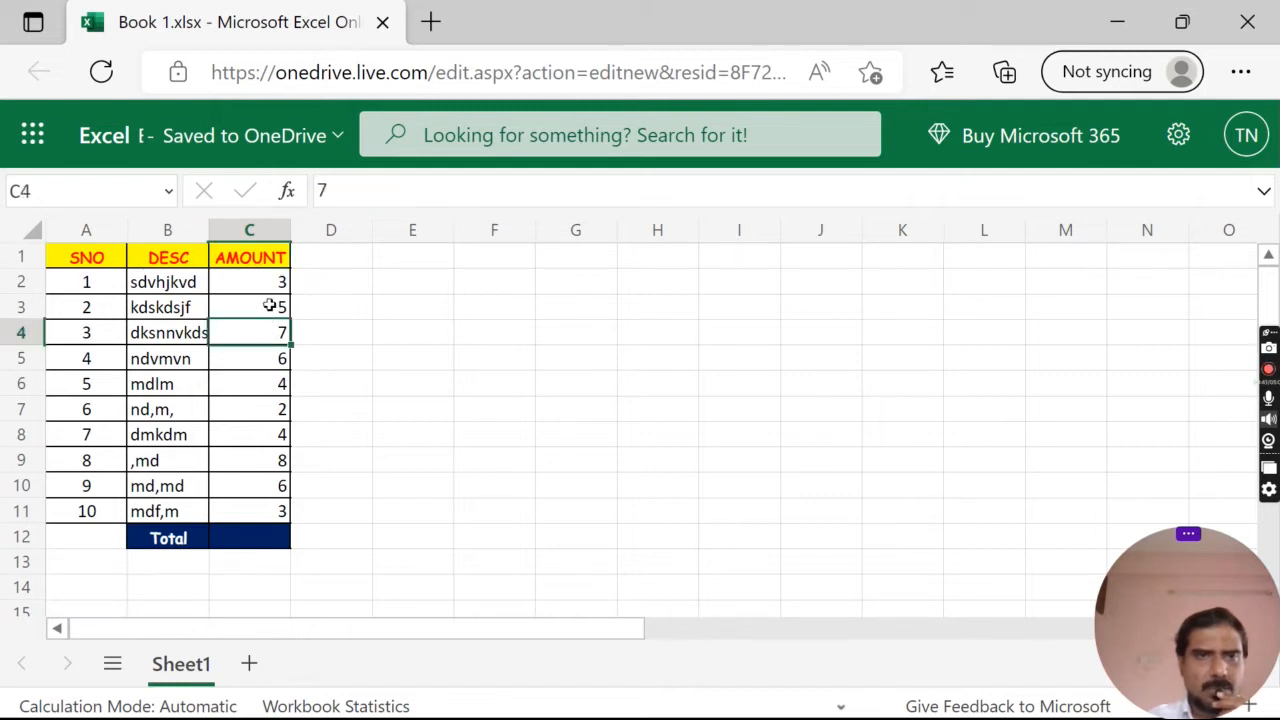
left_click(248, 280)
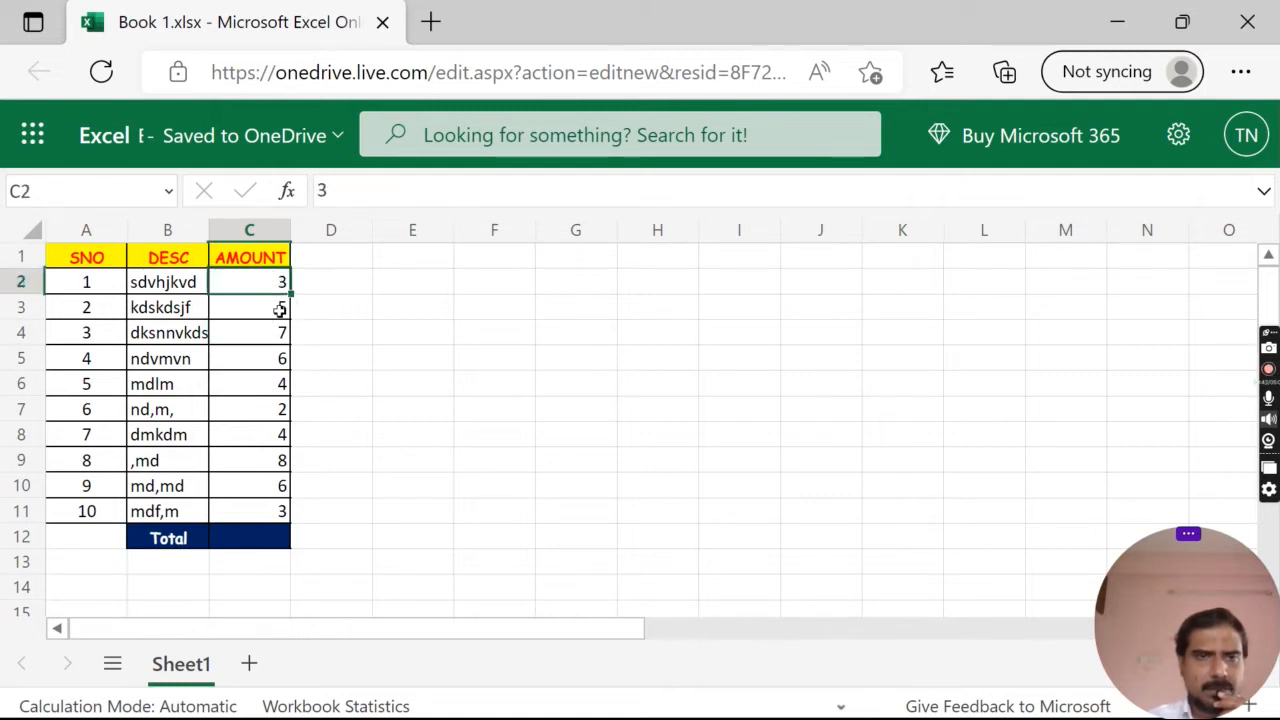
left_click(84, 280)
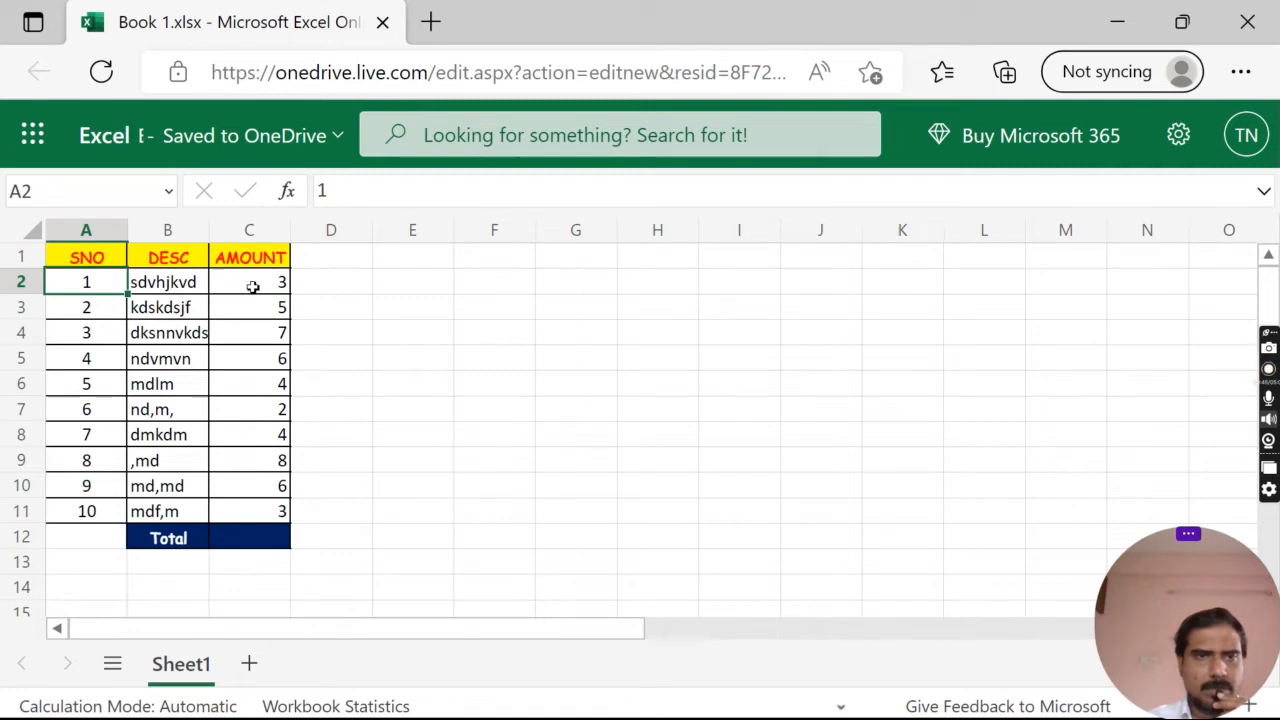
left_click(248, 280)
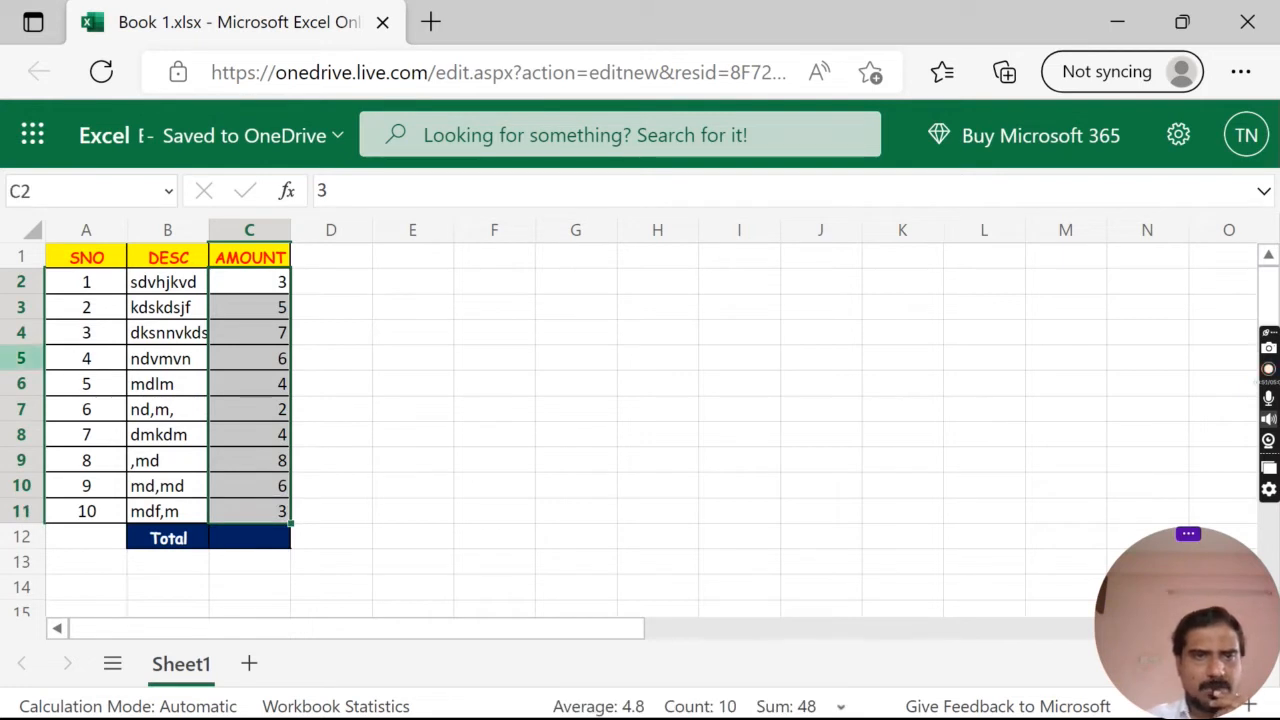
- Check serial 1 and the amounts C2:C11, then settle on the blank Total cell C12
left_click(86, 280)
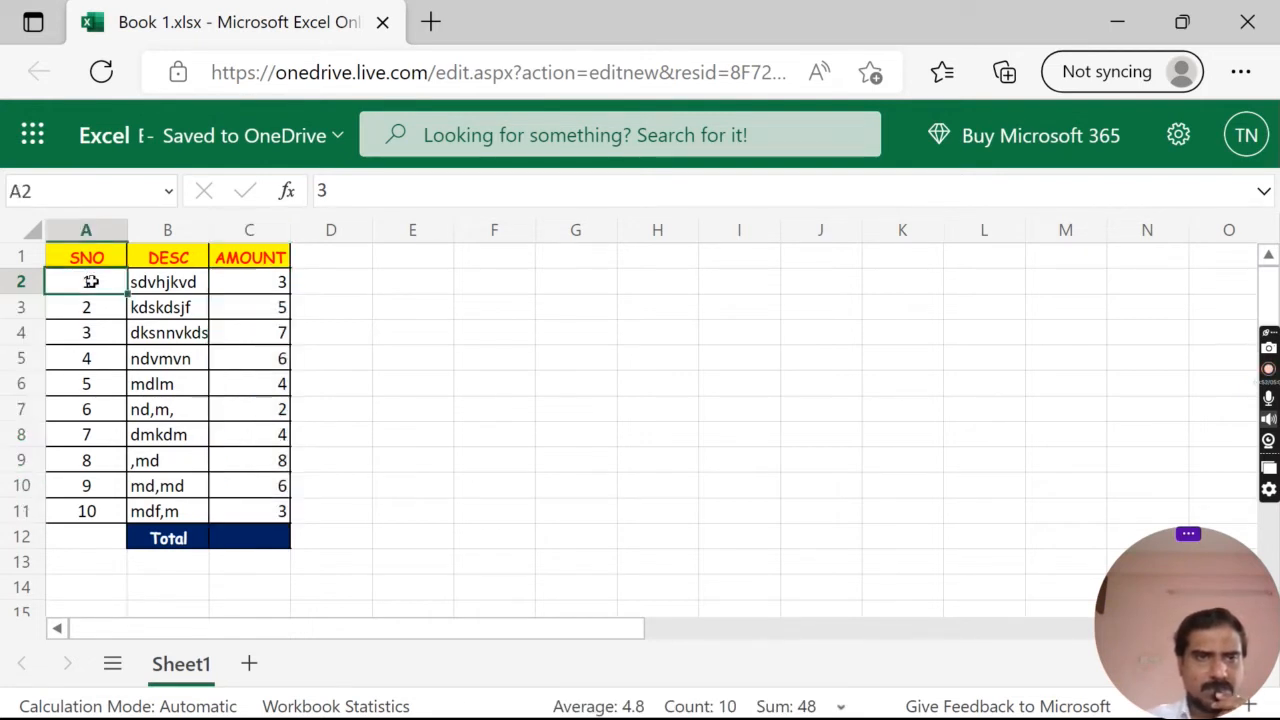
type("1")
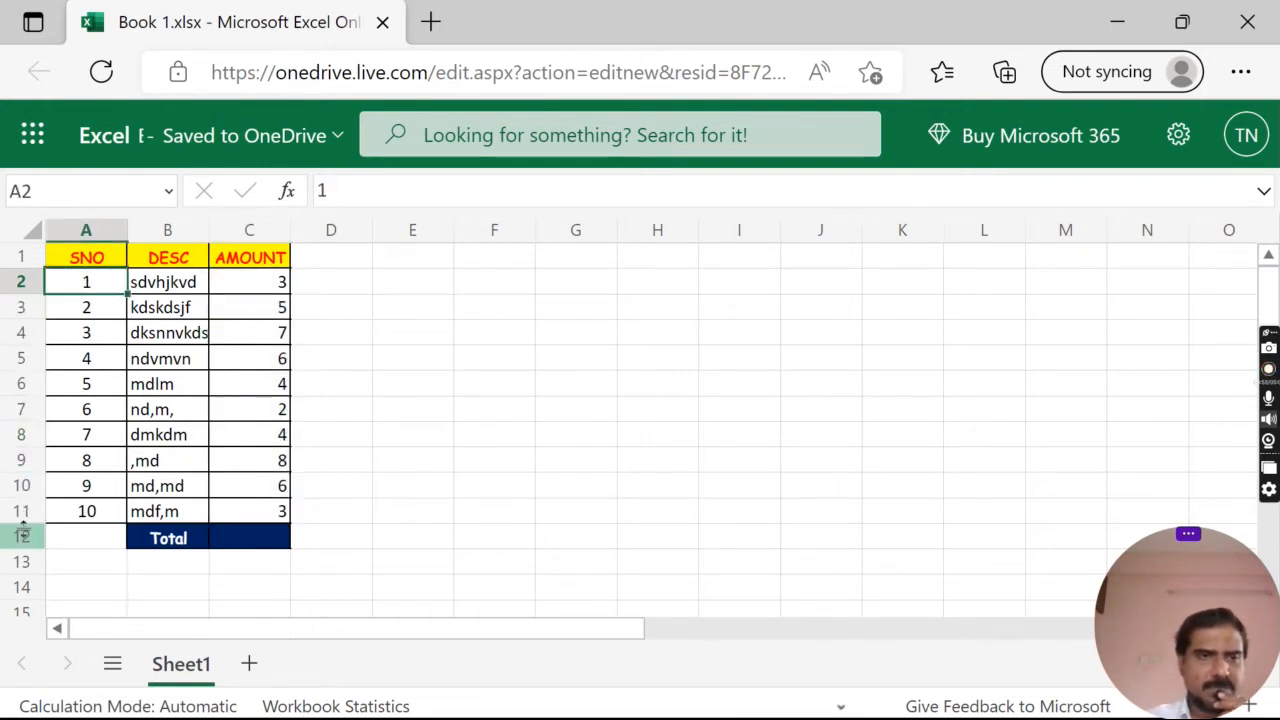
left_click(248, 280)
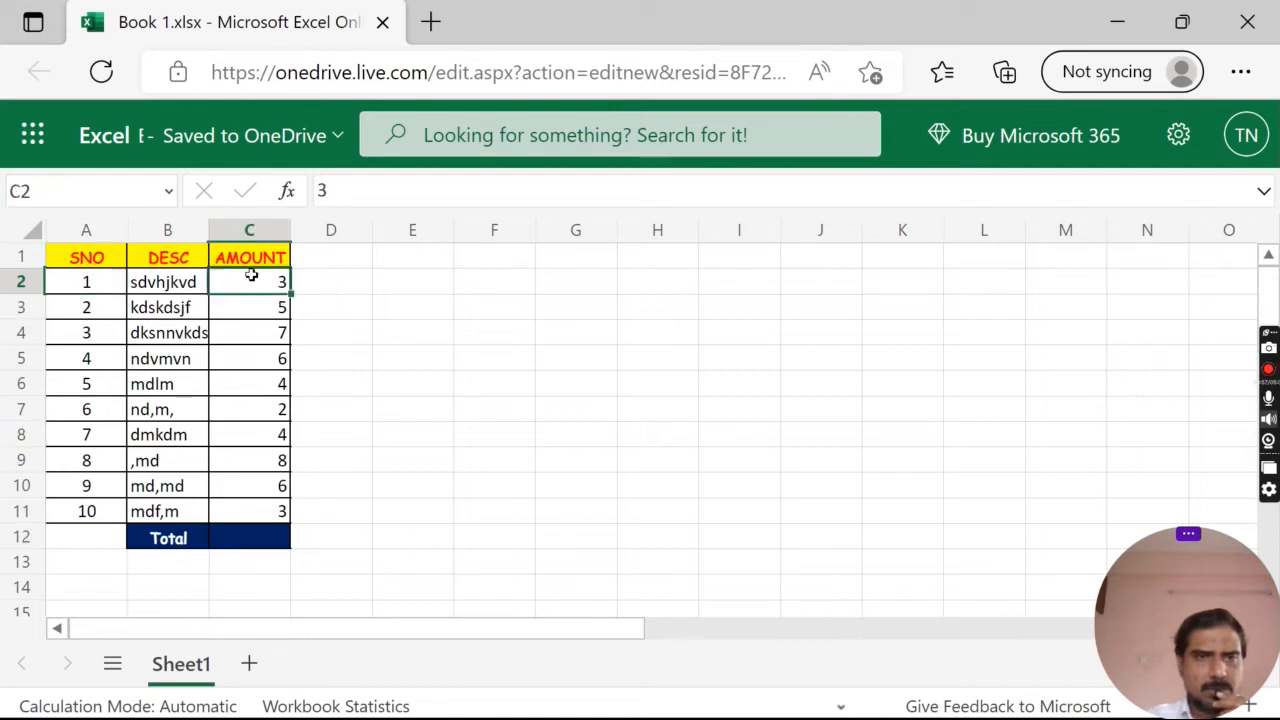
left_click_drag(248, 280, 248, 308)
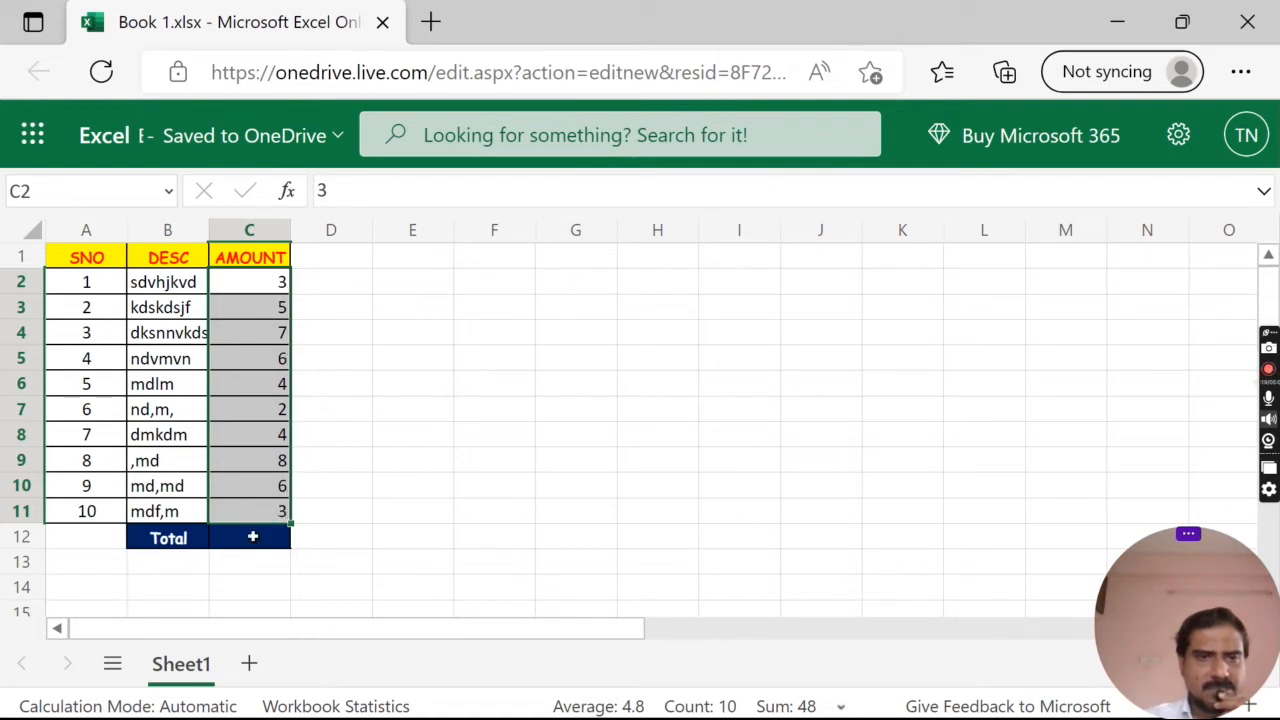
left_click(252, 536)
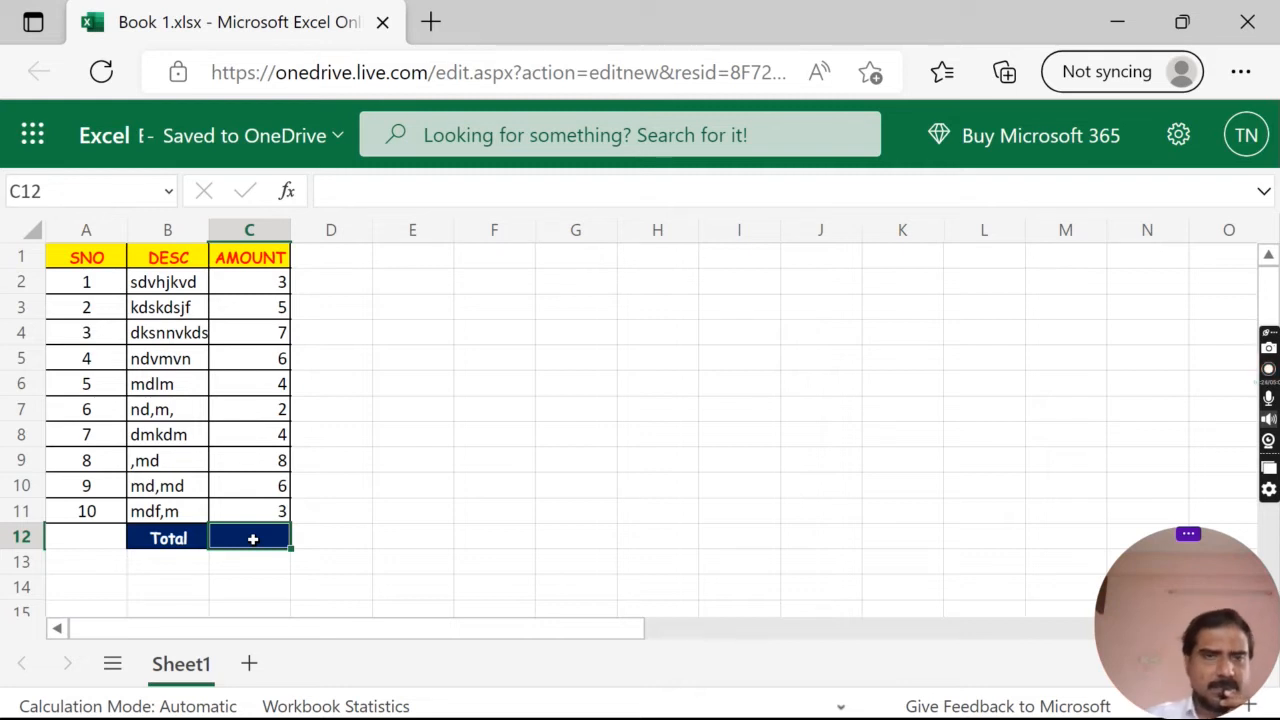
left_click(248, 280)
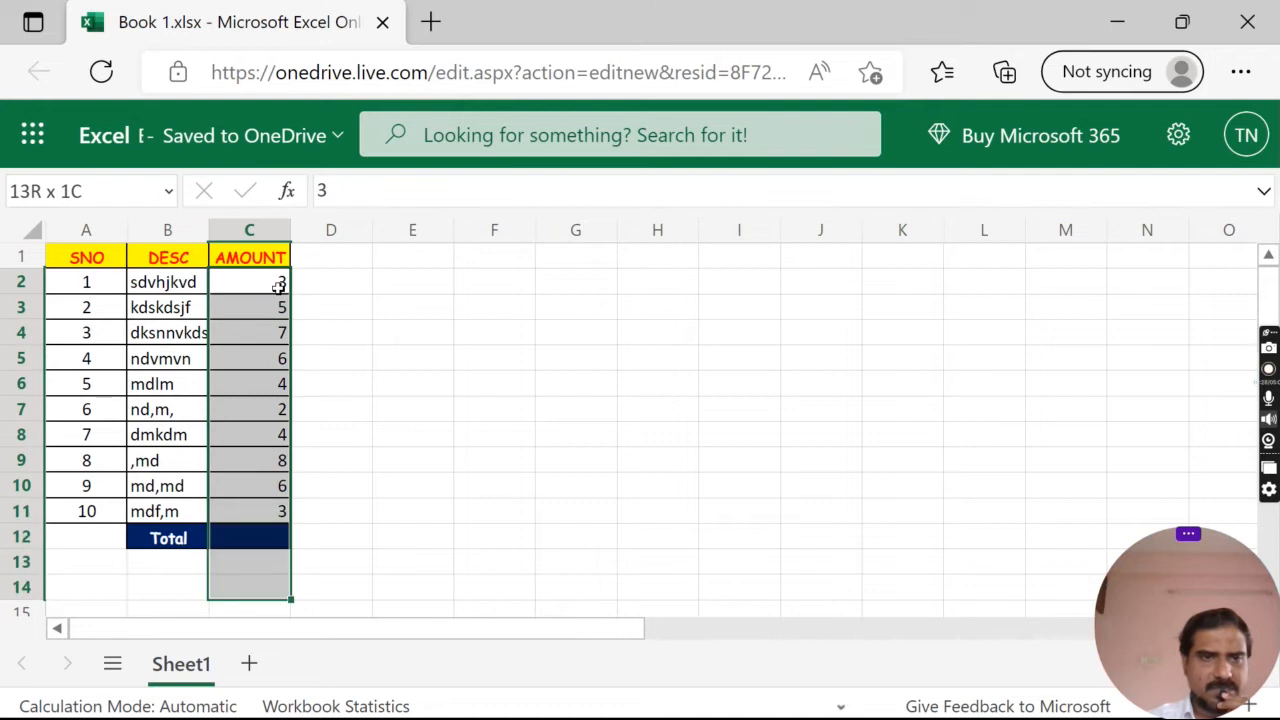
left_click(248, 280)
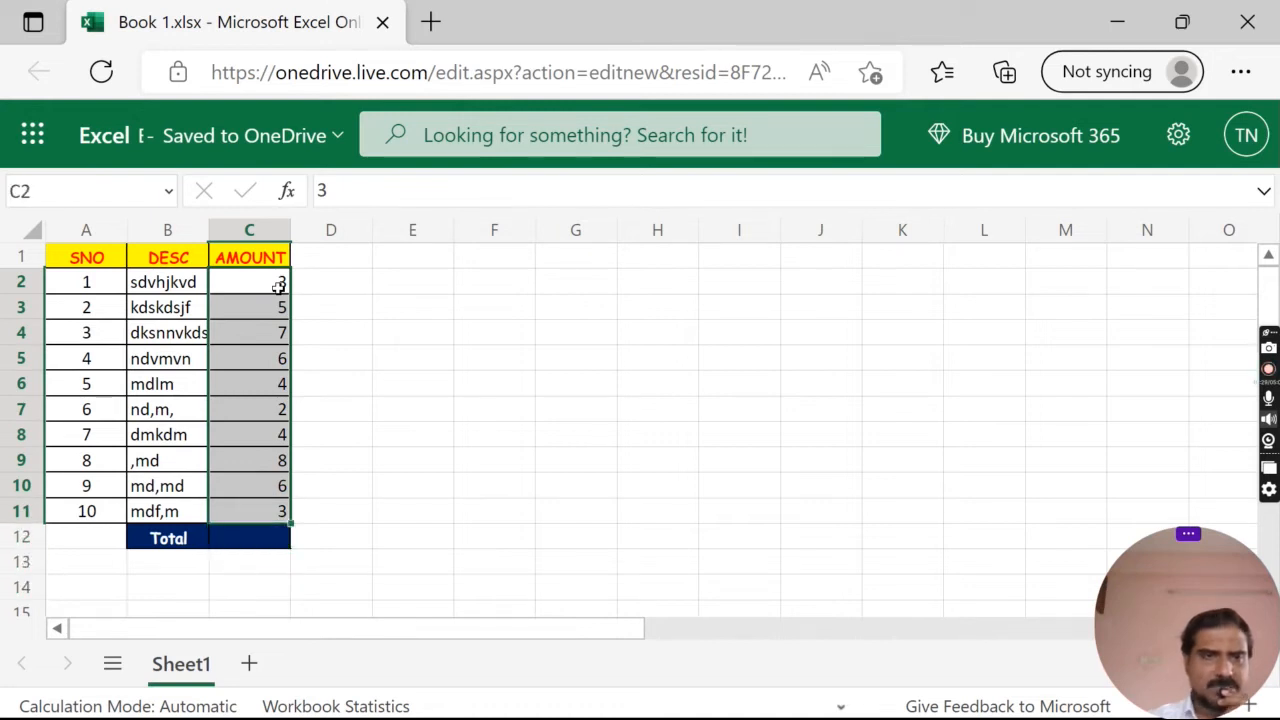
left_click(248, 536)
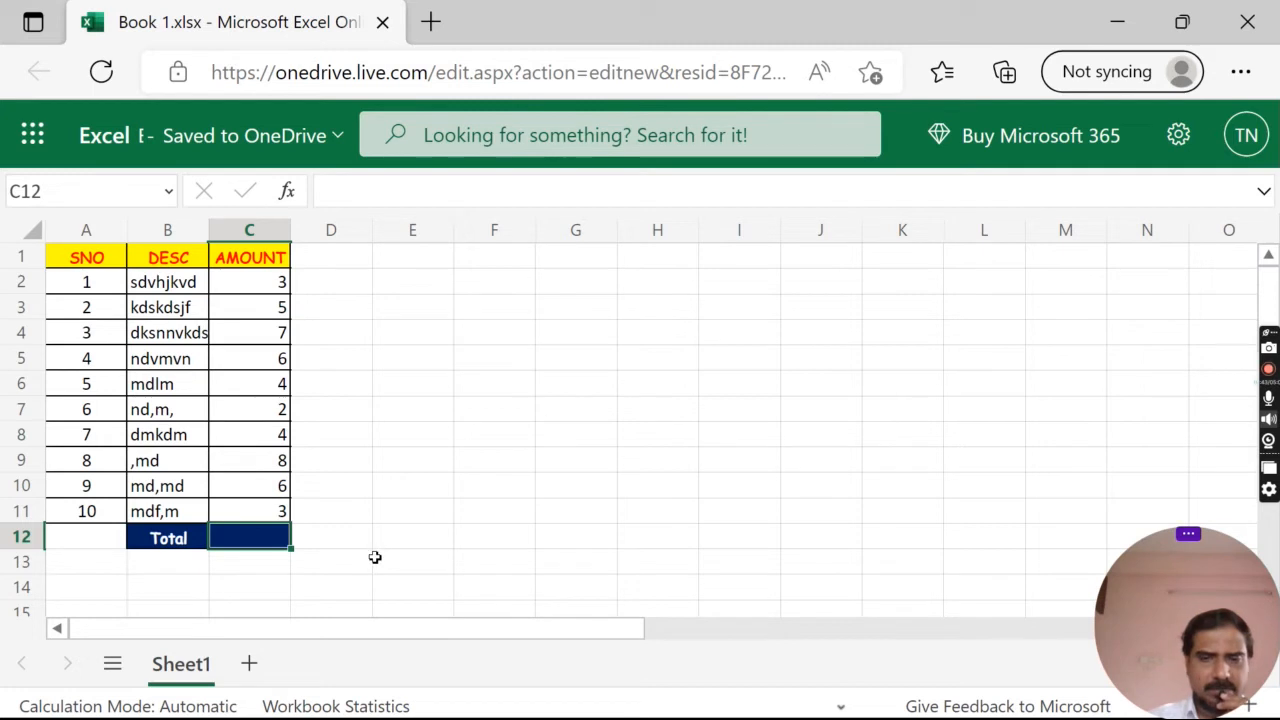
- Start the formula =sum( in the Total cell C12 using the SUM autocomplete
type("=su")
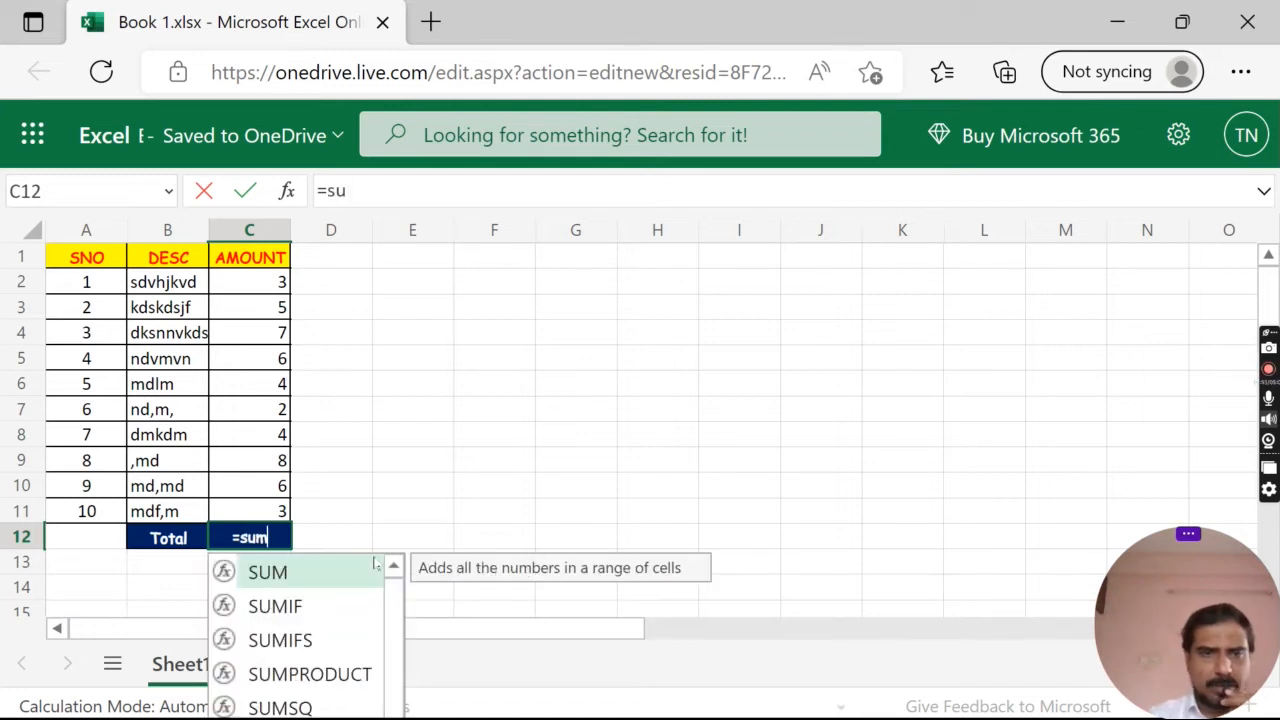
type("m")
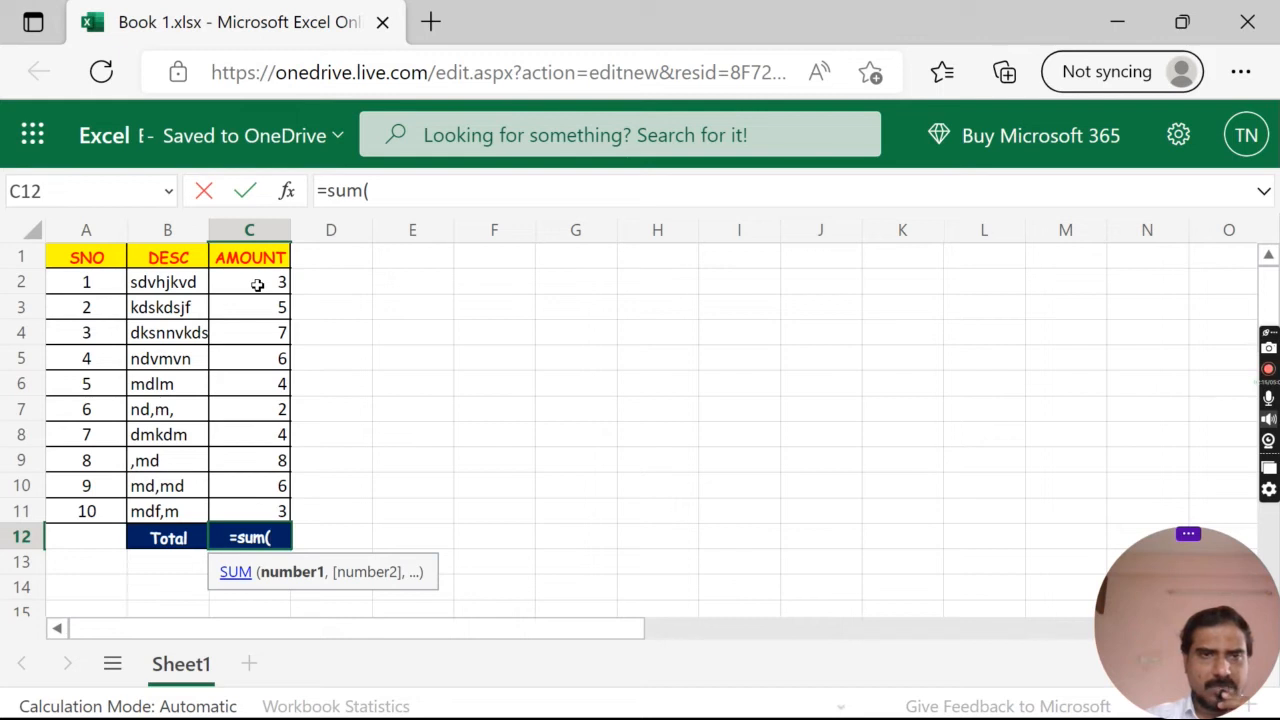
- Fill in the range C2:C11 and close the bracket so C12 reads =sum(C2:C11)
left_click(248, 280)
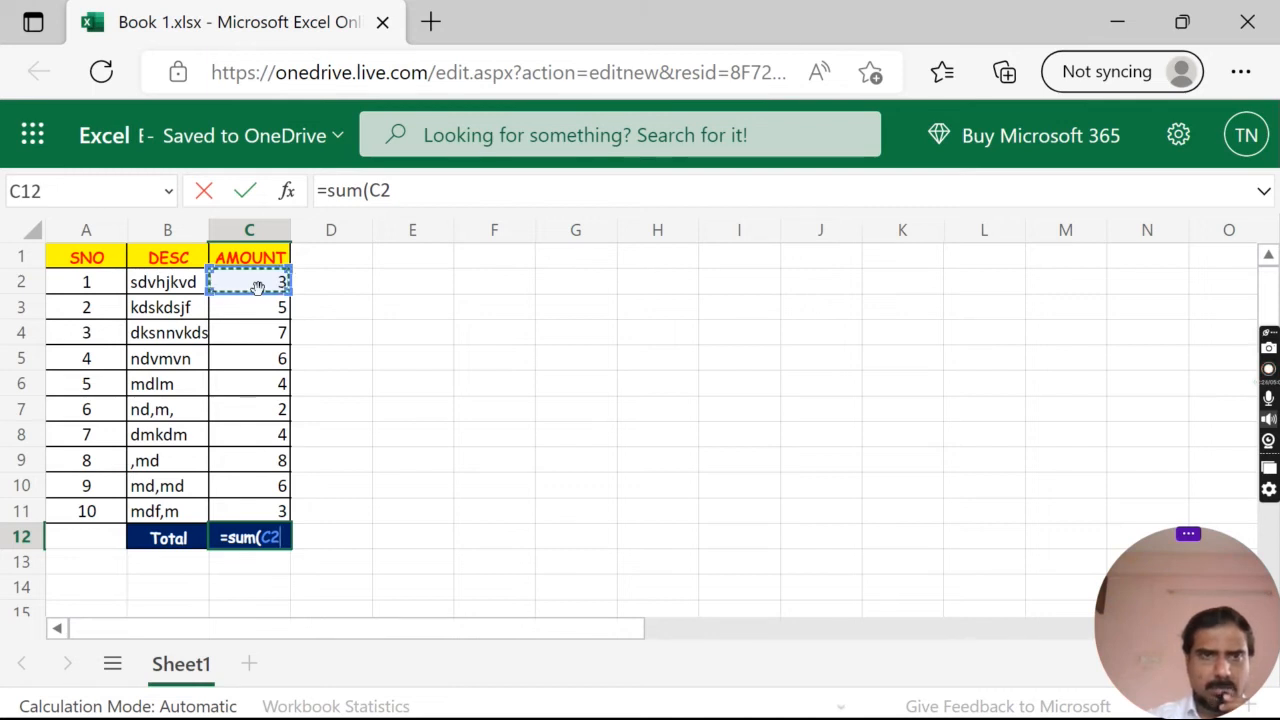
left_click(248, 308)
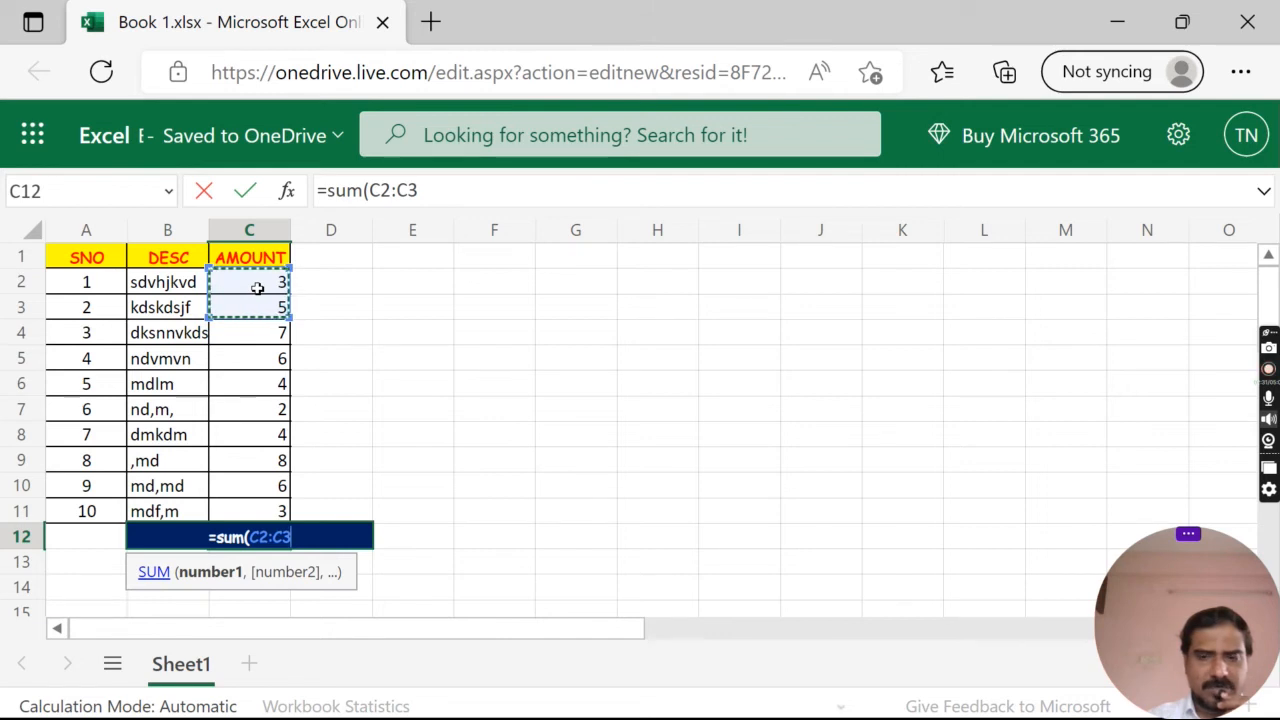
left_click(248, 332)
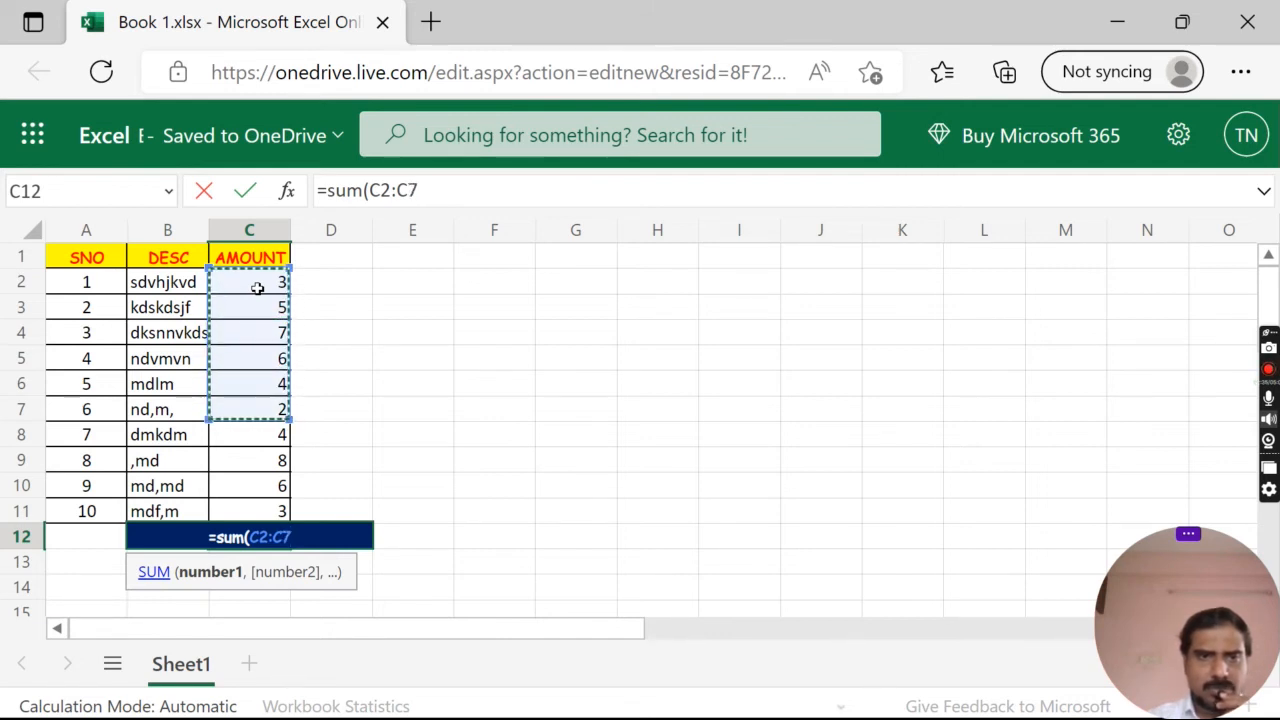
left_click_drag(248, 408, 248, 486)
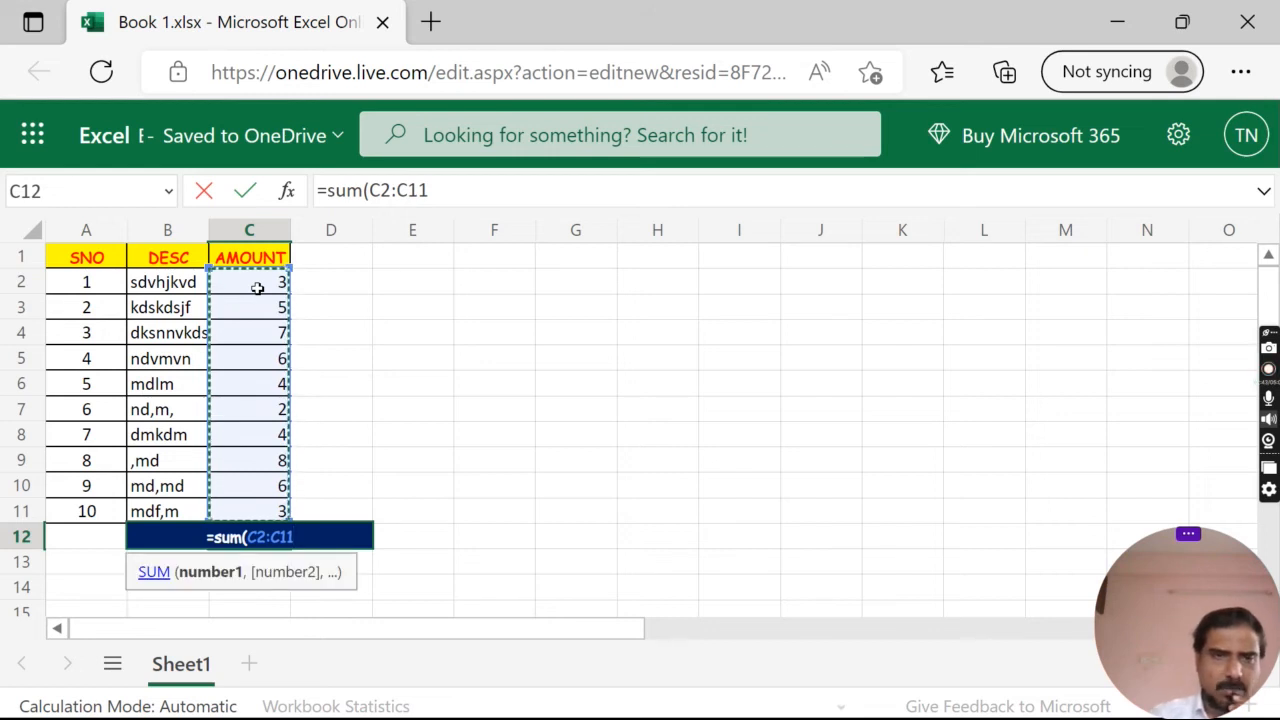
type(")")
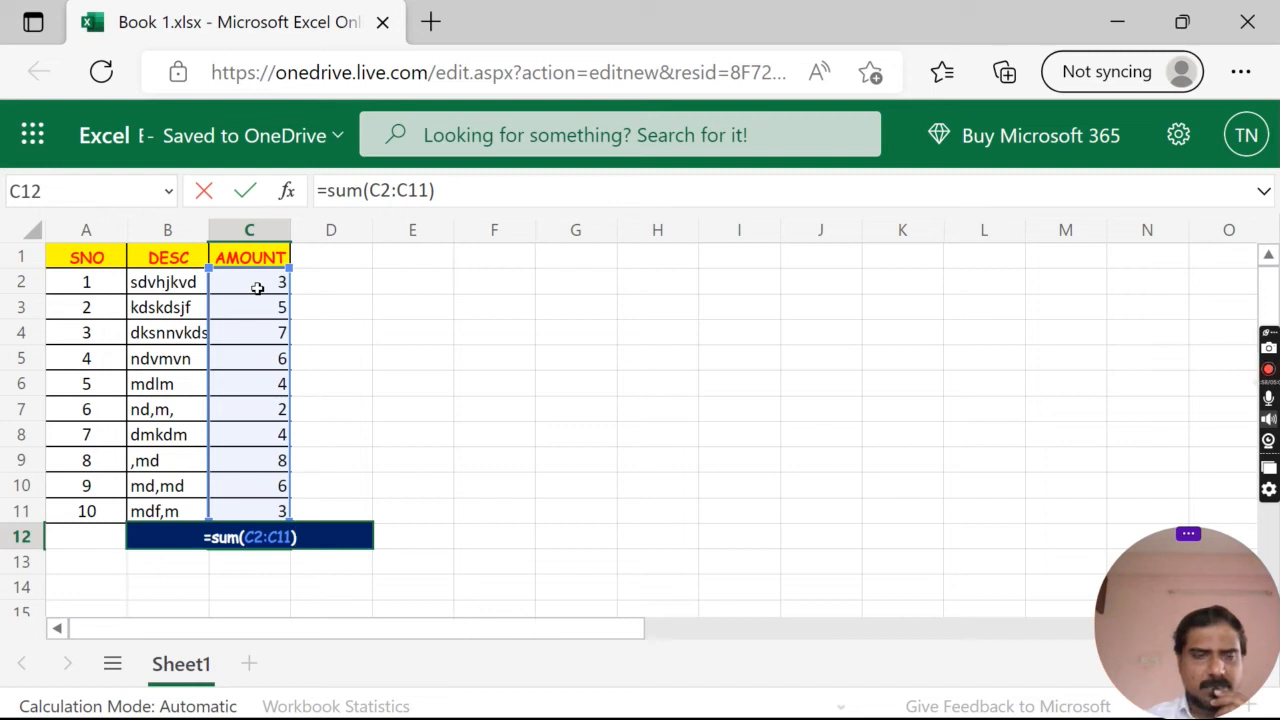
- Commit =SUM(C2:C11) so the Total shows 48, then reselect the amounts
key("Enter")
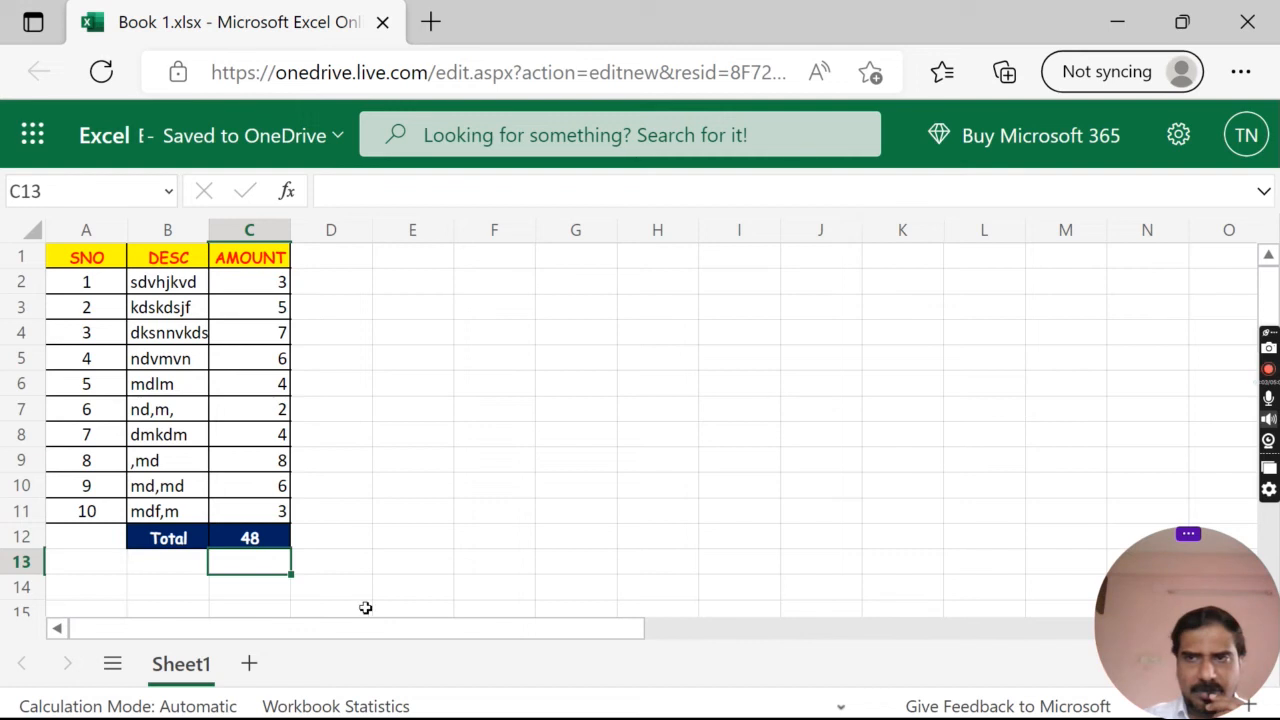
mouse_move(264, 538)
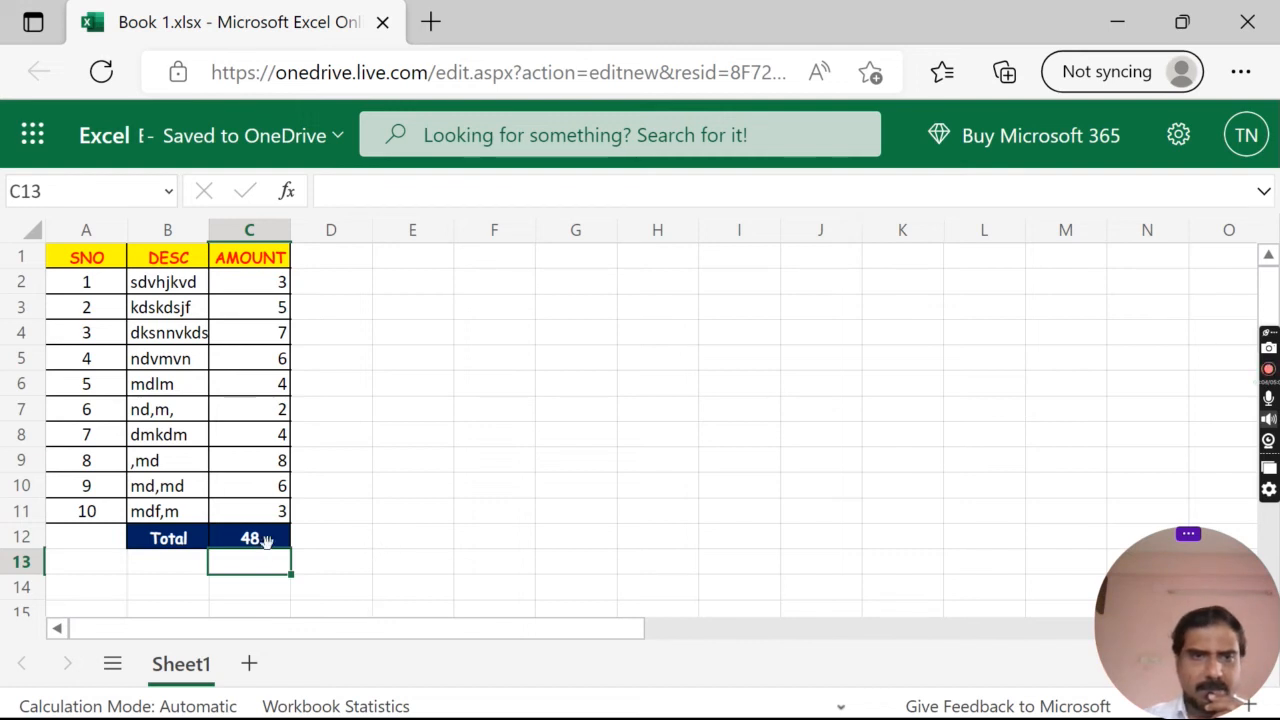
left_click(248, 280)
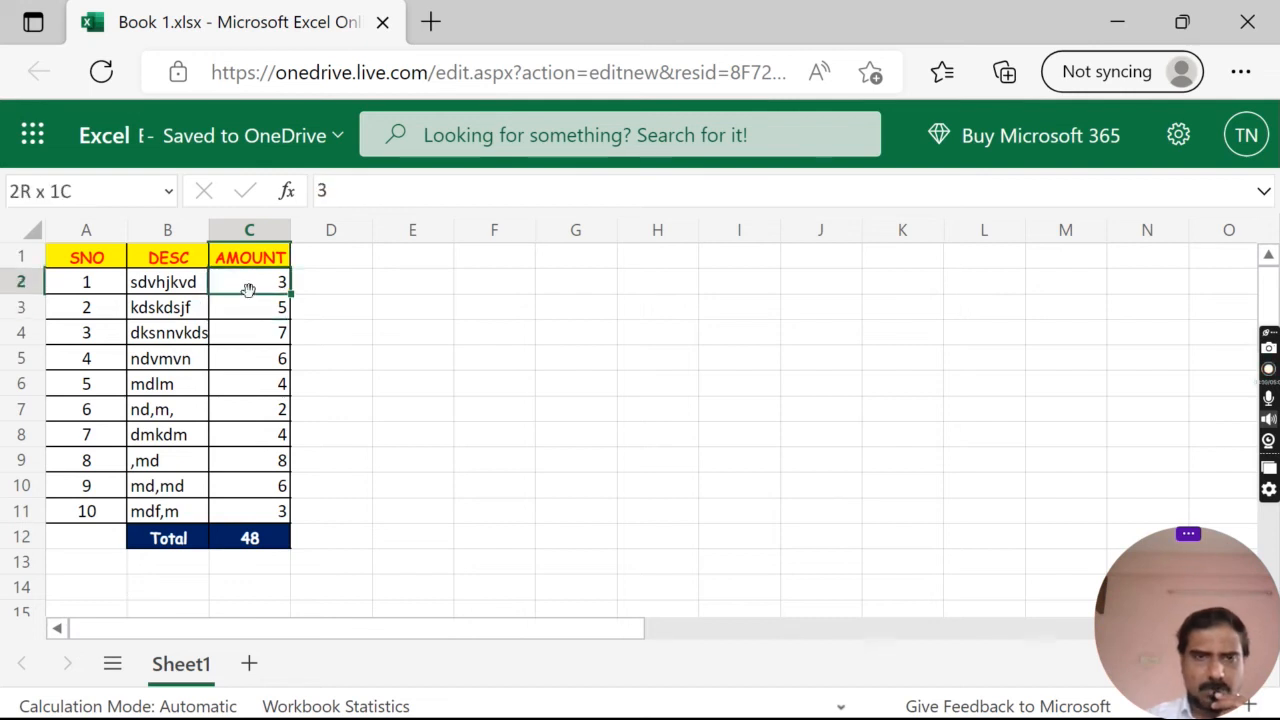
left_click_drag(248, 280, 248, 512)
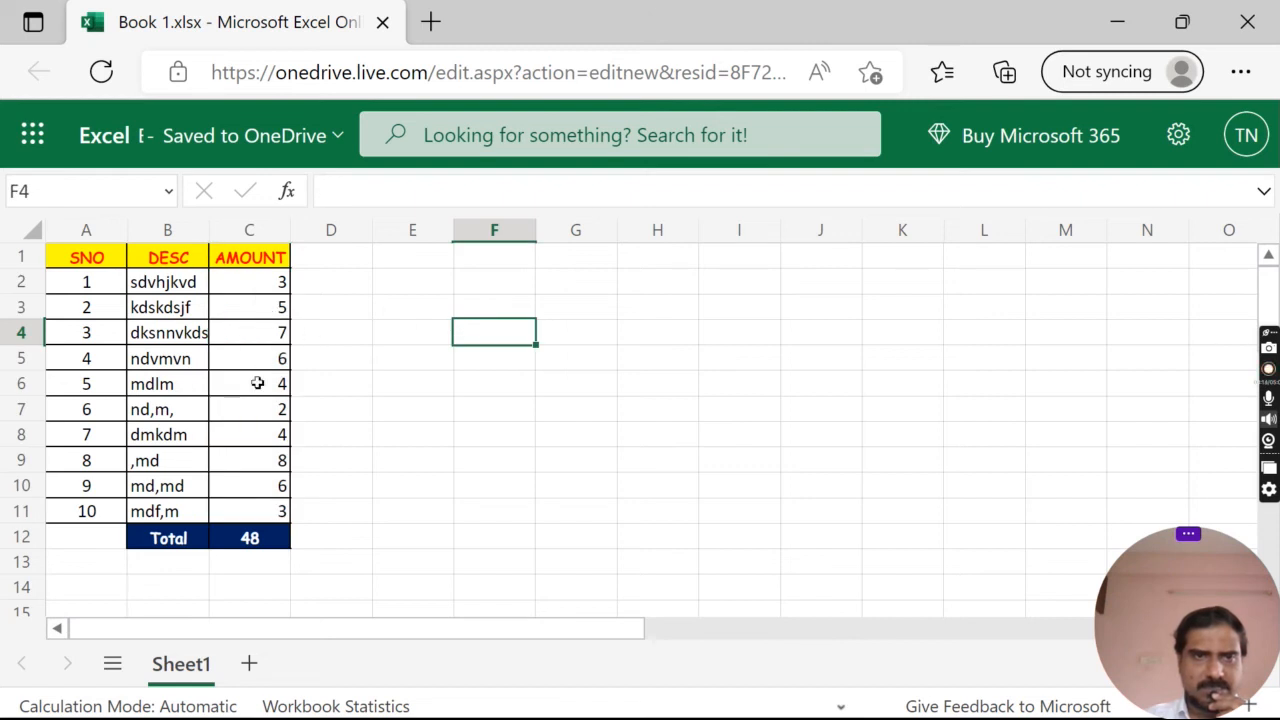
mouse_move(284, 358)
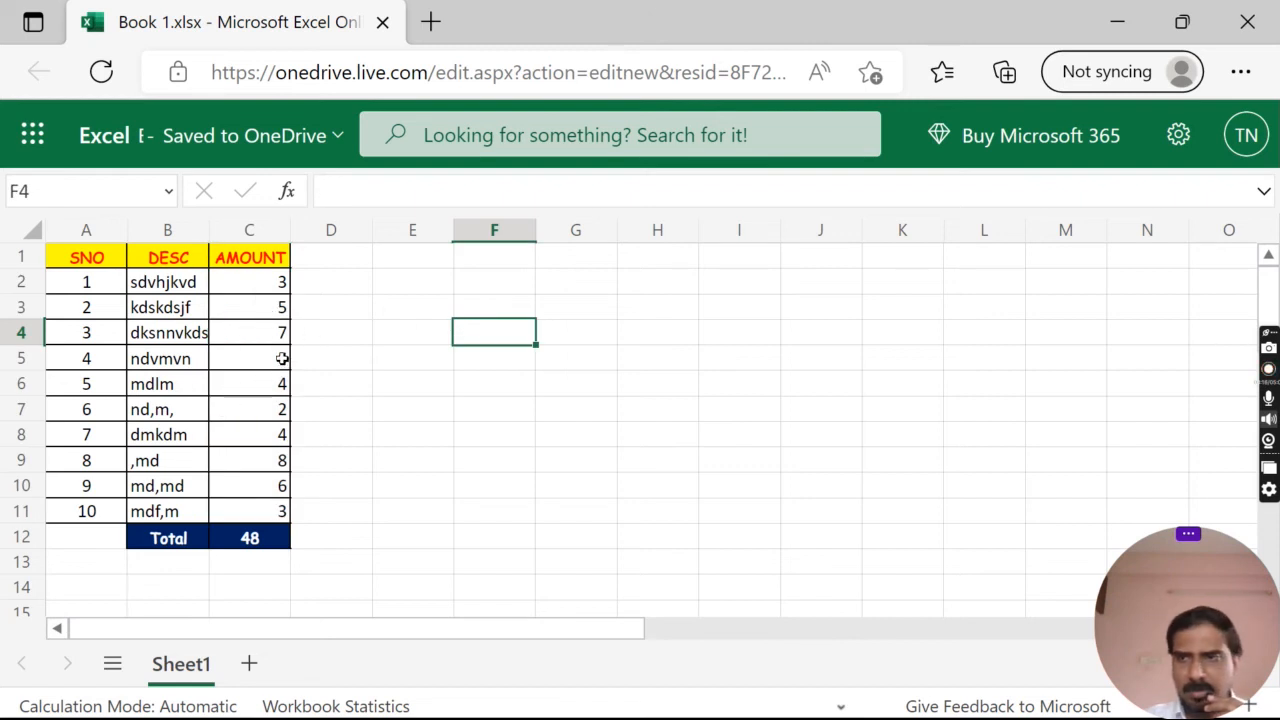
- Change serial 4's amount from 6 to 3 and confirm the Total recalculates to 45
left_click(248, 358)
type("3")
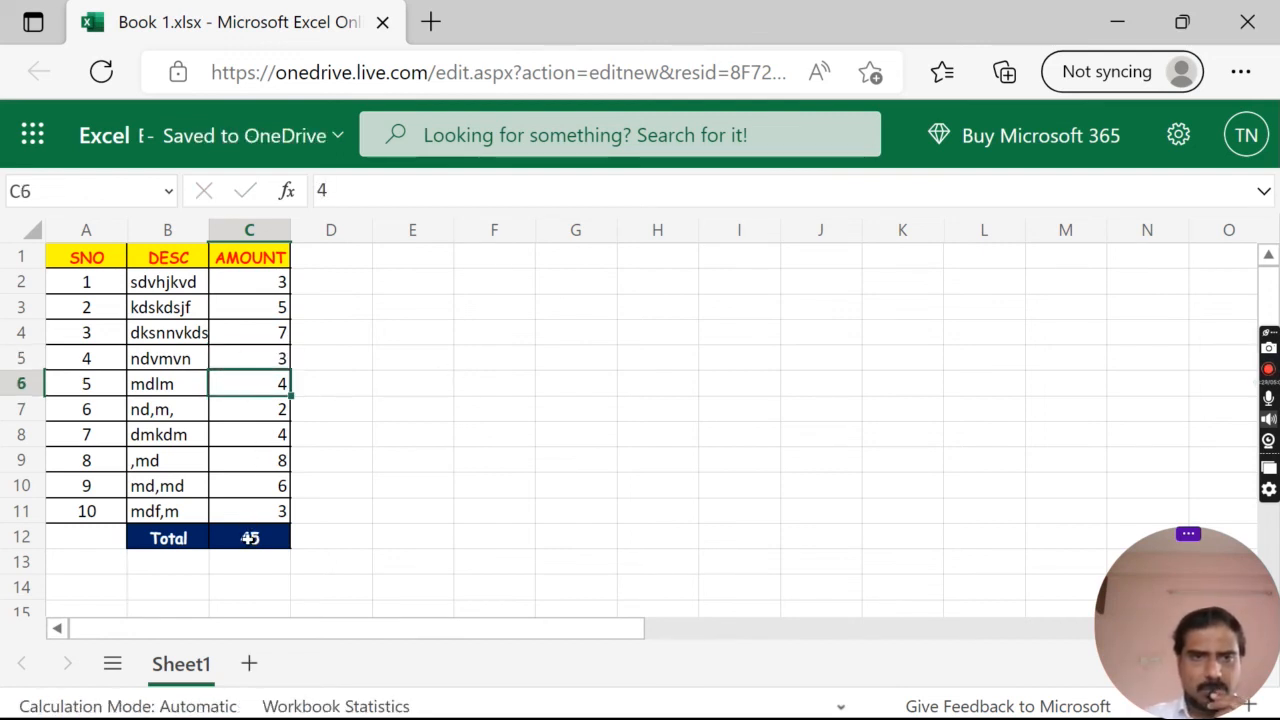
left_click(248, 536)
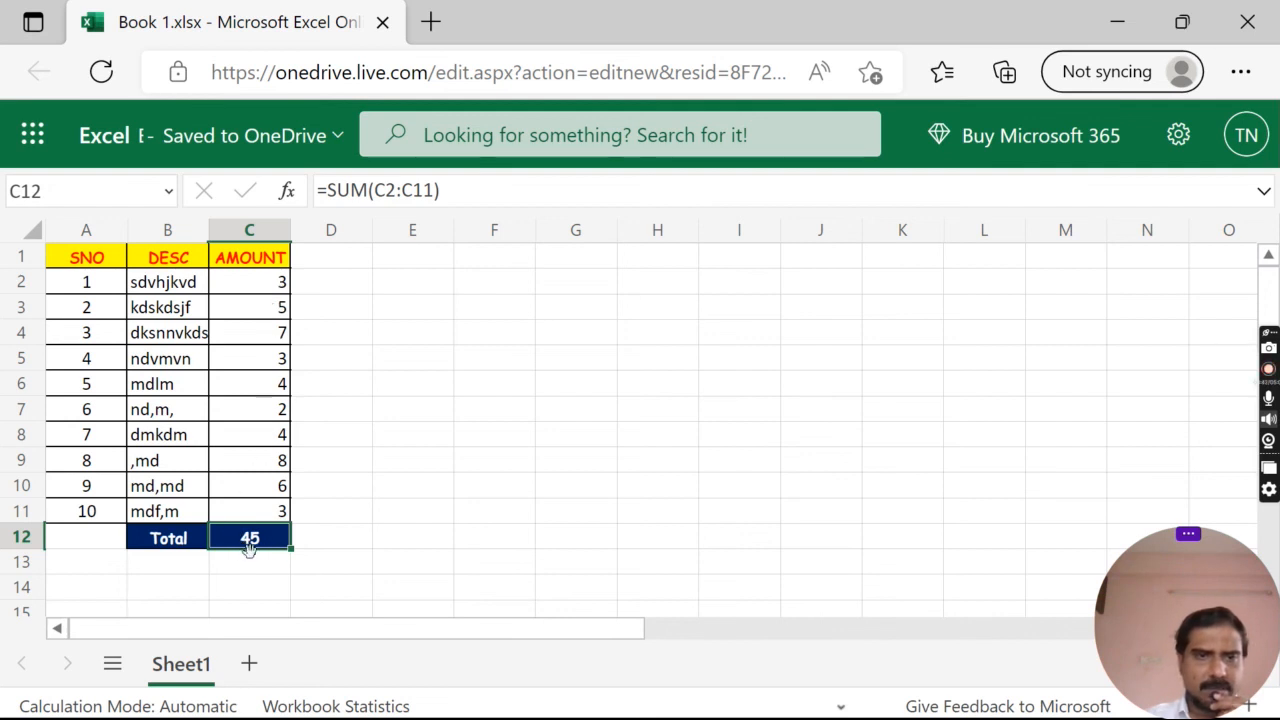
left_click(412, 434)
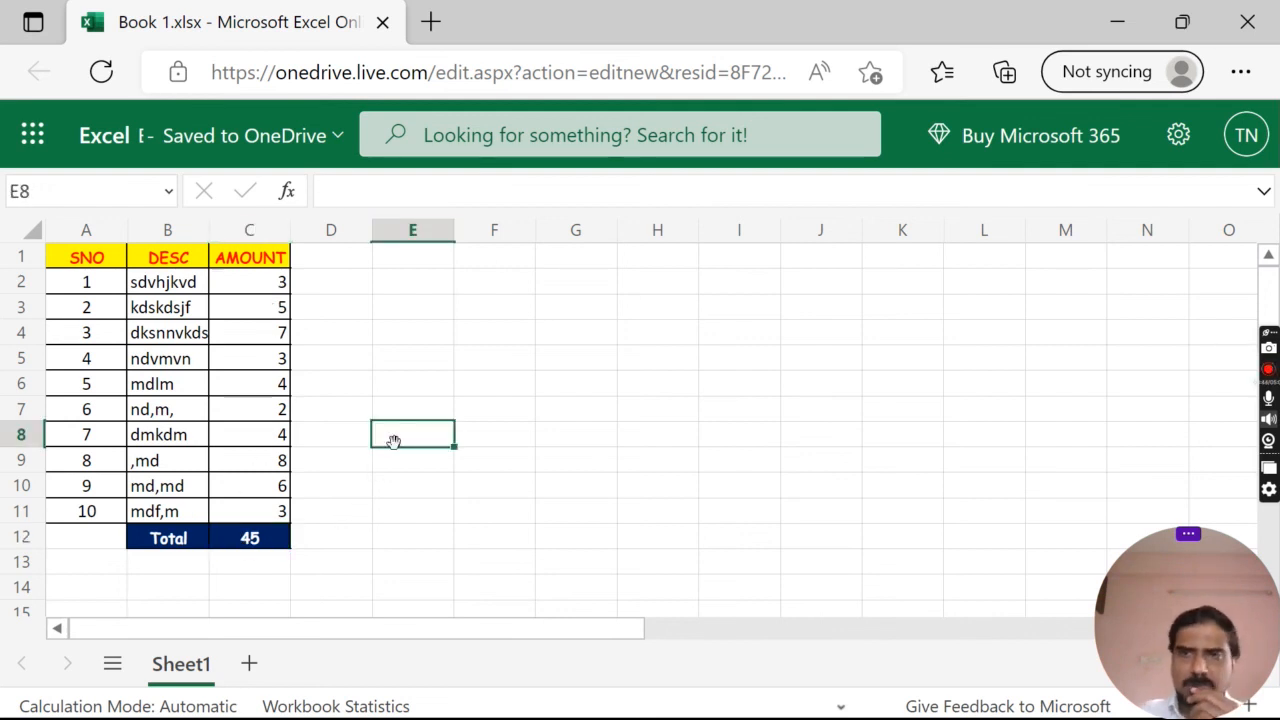
mouse_move(468, 384)
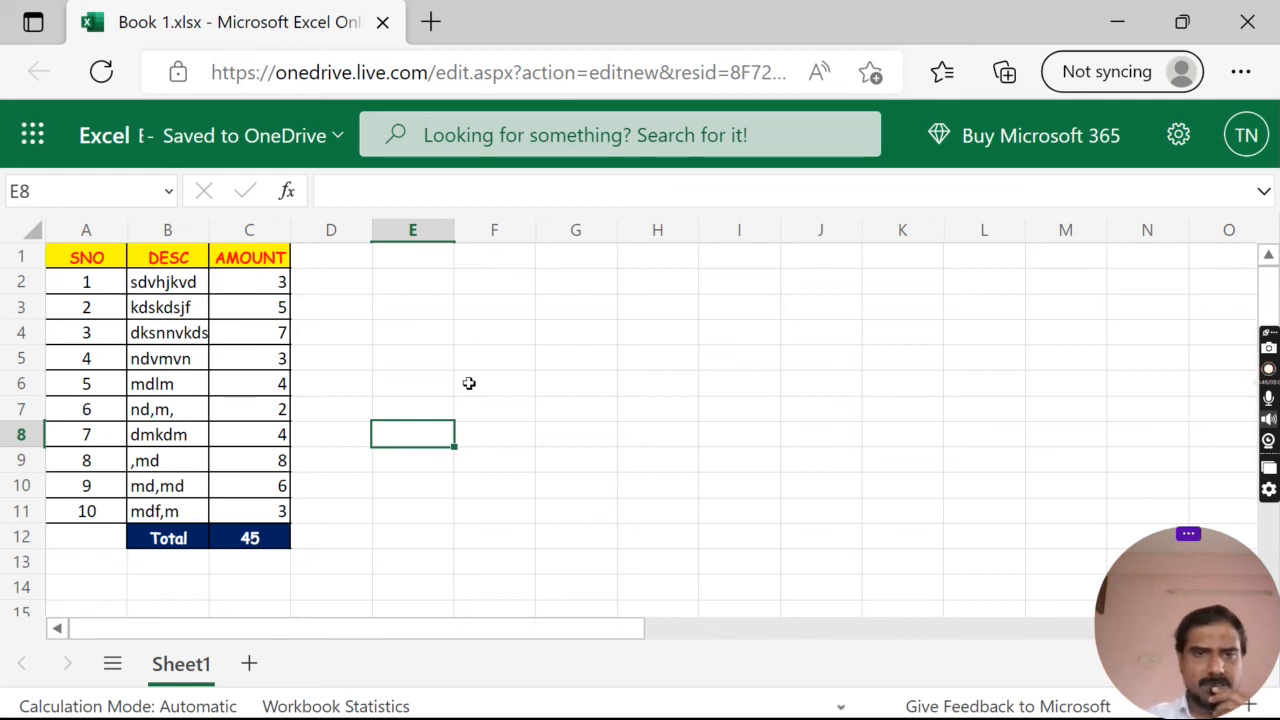